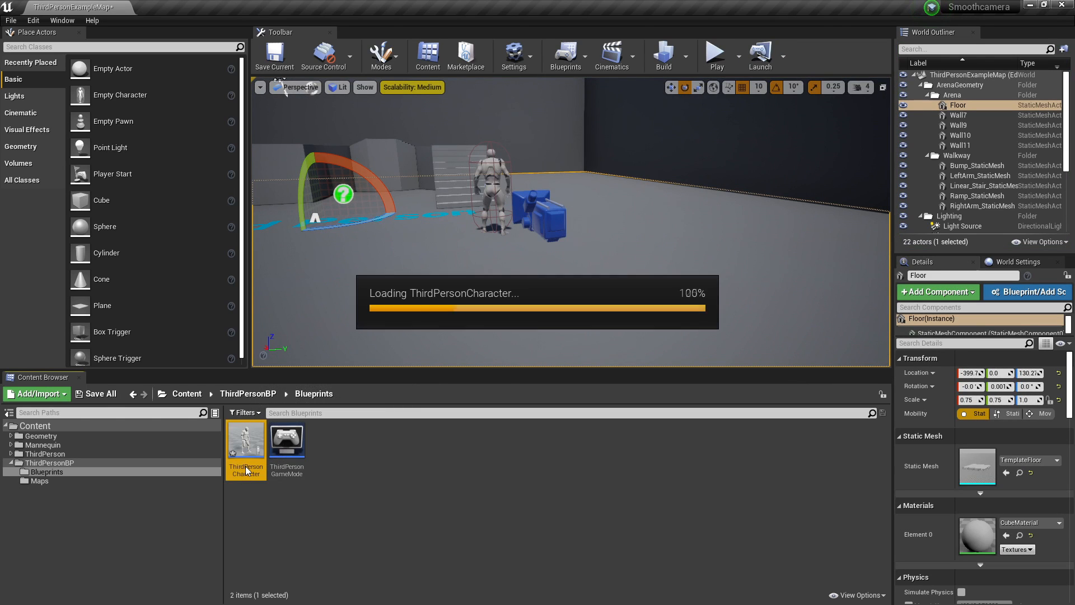
# Step: Open the ThirdPersonCharacter blueprint and select its CameraBoom component
pyautogui.doubleClick(245, 442)
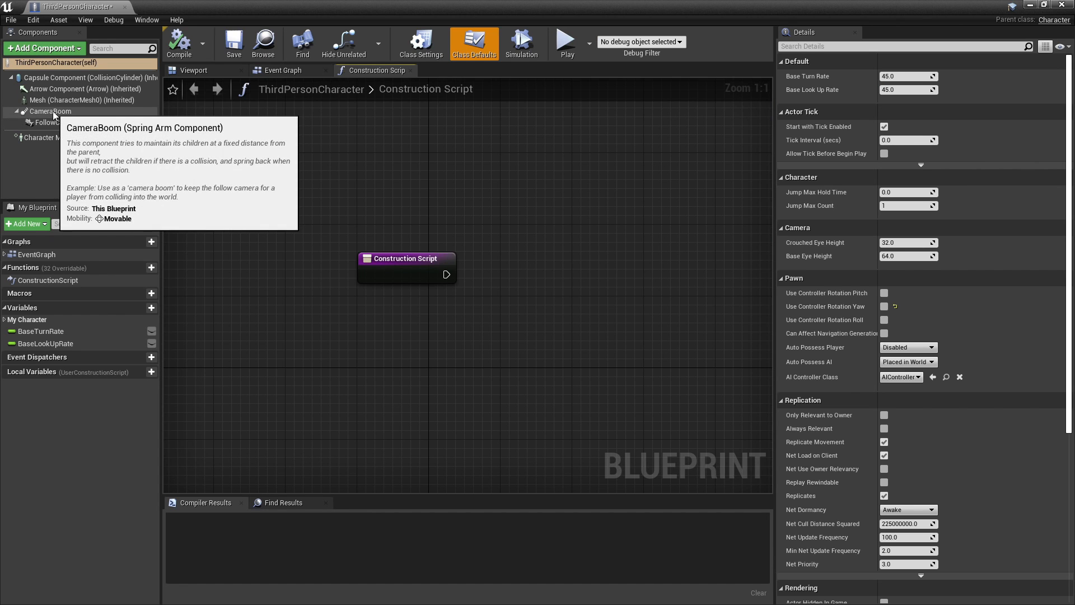
pyautogui.click(51, 111)
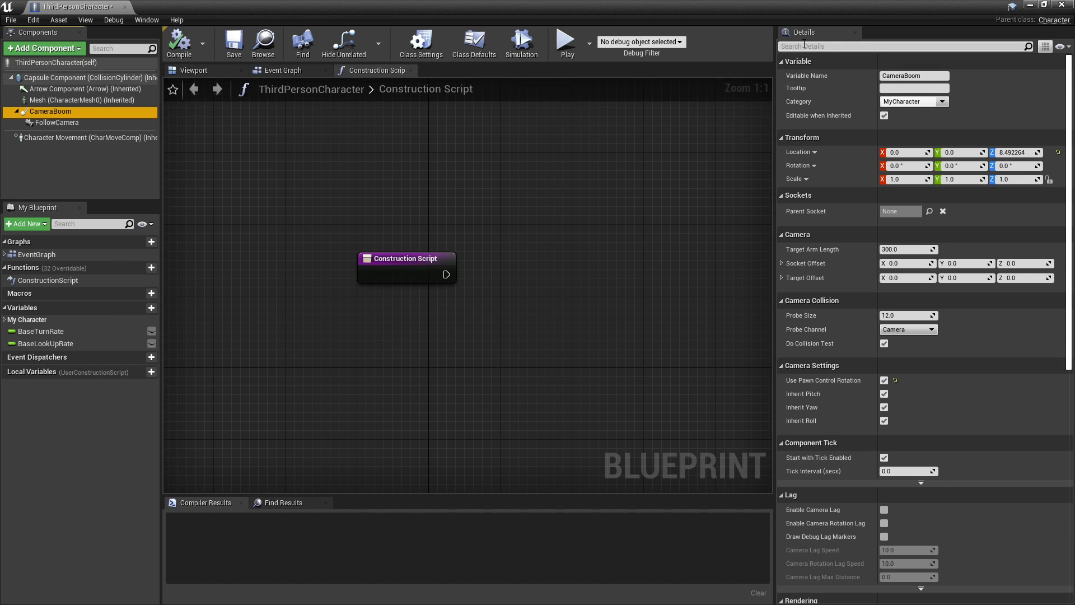
# Step: Filter CameraBoom details by 'LAG' and enable Camera Lag
pyautogui.write('LAG')
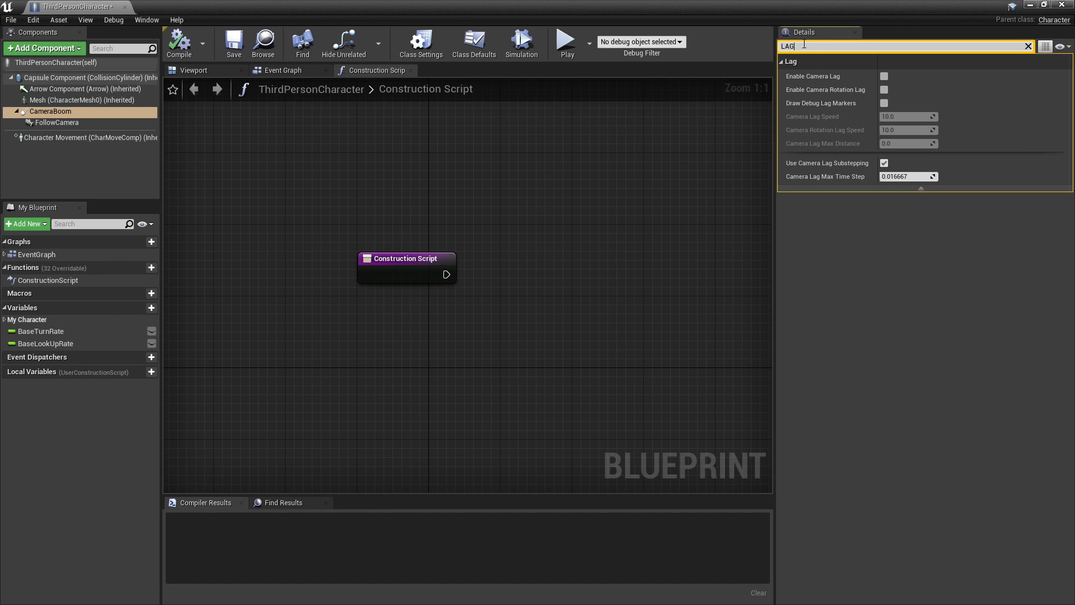
pyautogui.moveTo(884, 76)
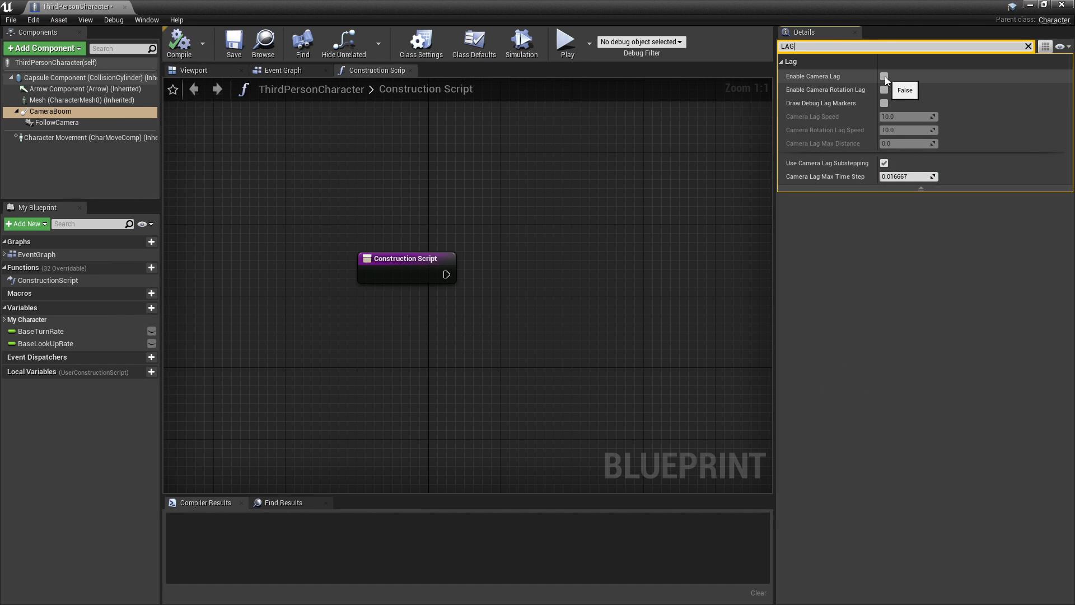
pyautogui.click(885, 76)
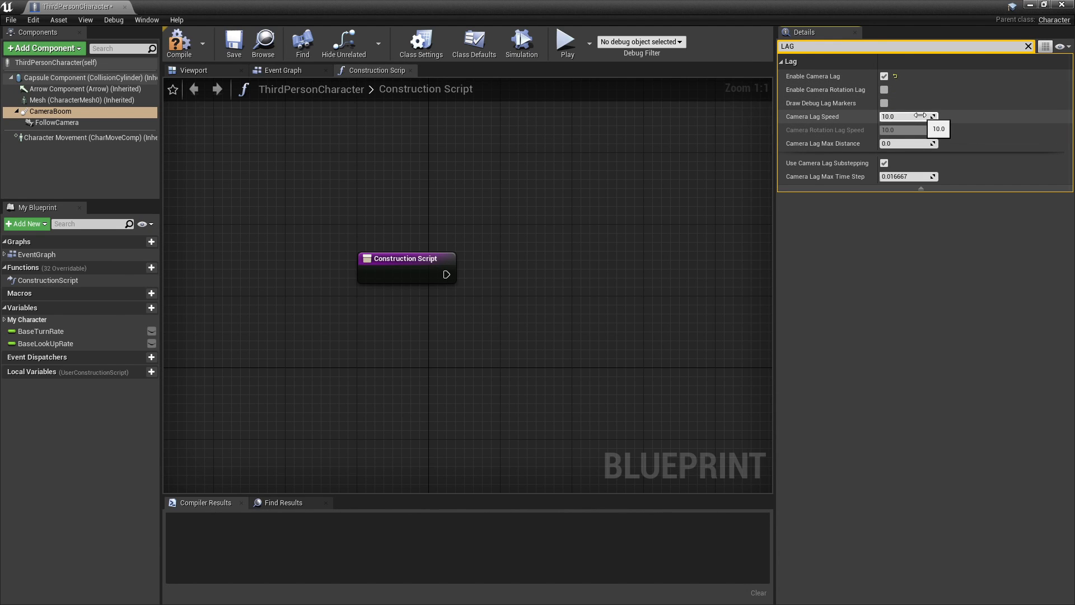
pyautogui.click(178, 39)
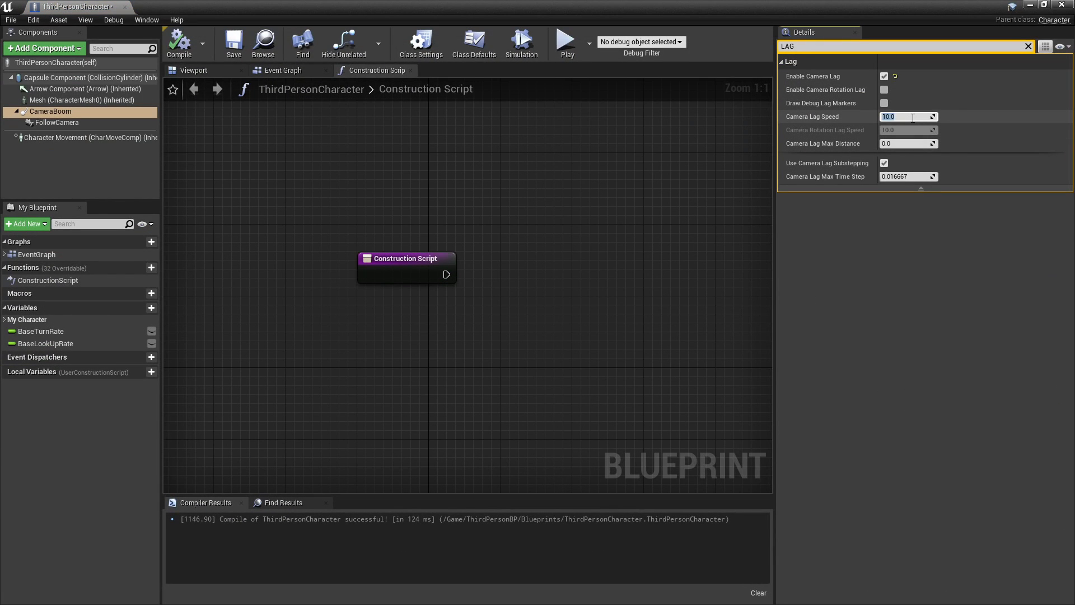
# Step: Set Camera Lag Speed to 5.0, enable Camera Rotation Lag, and play the level
pyautogui.write('5.0')
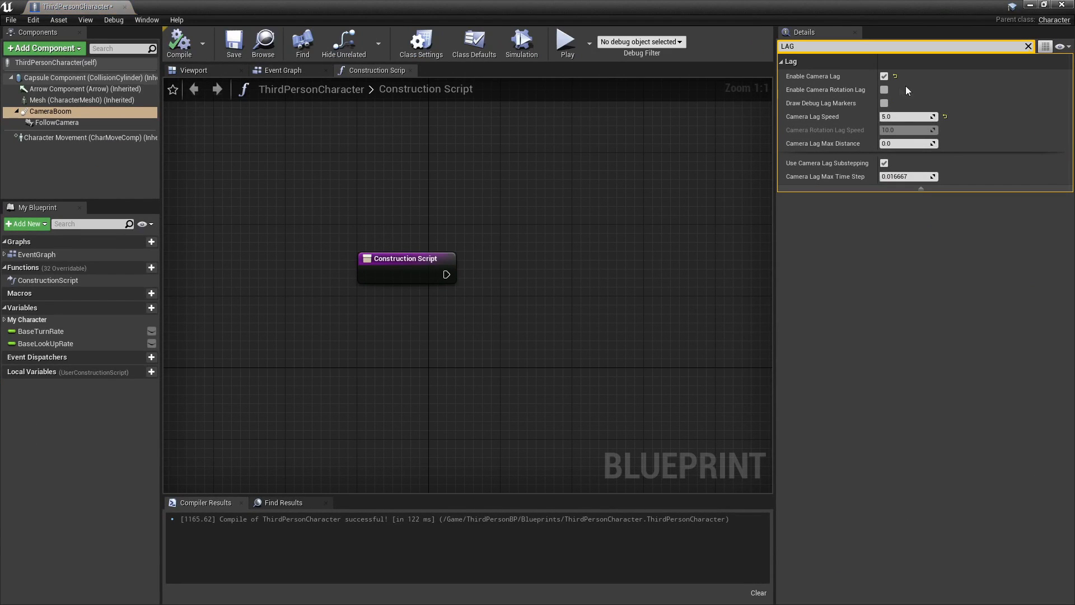
pyautogui.moveTo(883, 89)
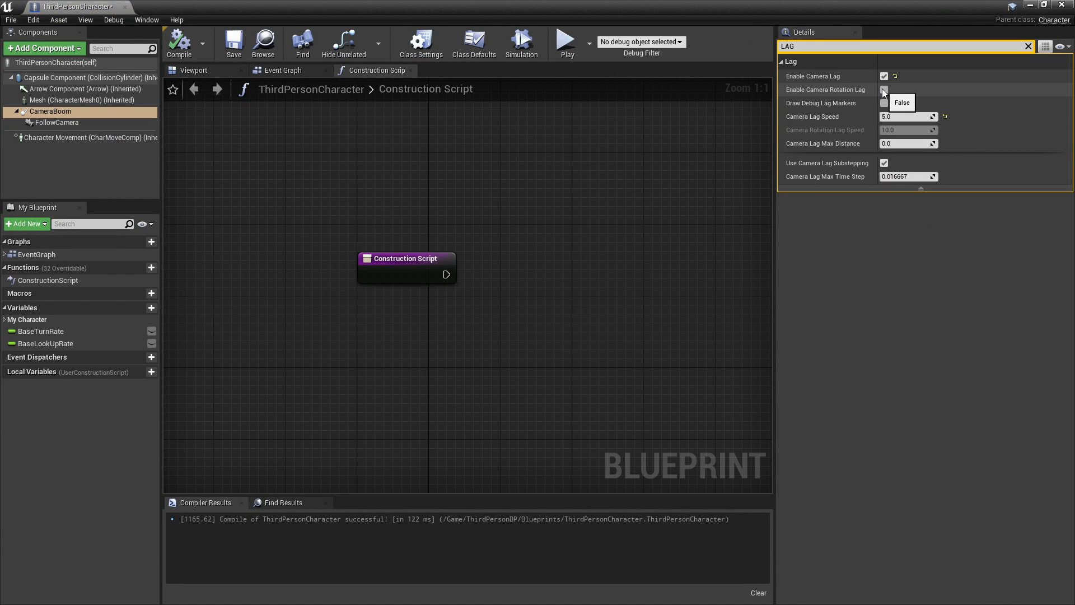
pyautogui.click(884, 90)
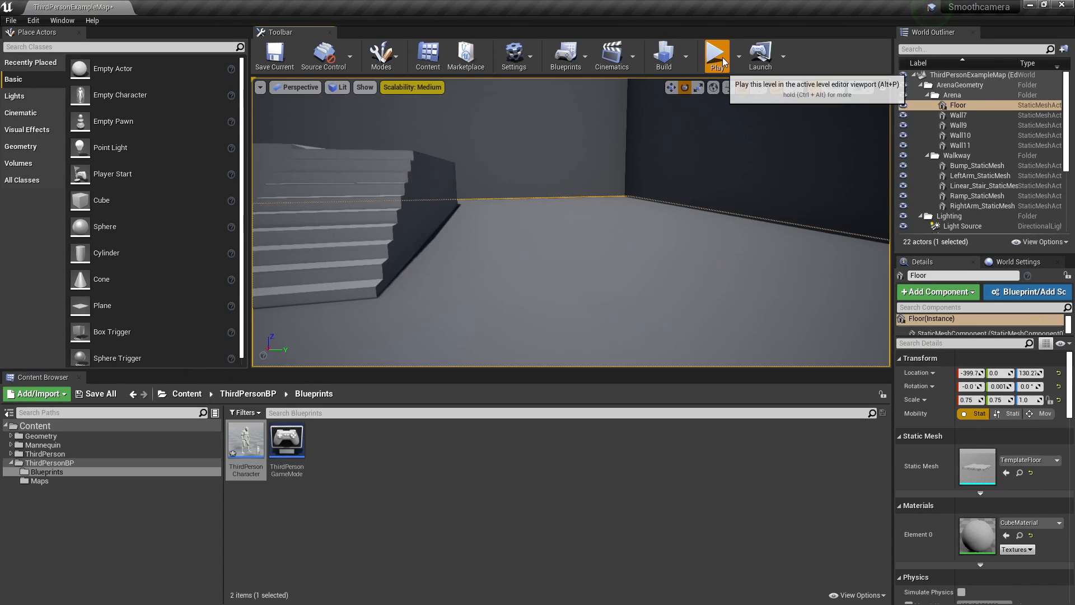
pyautogui.click(716, 54)
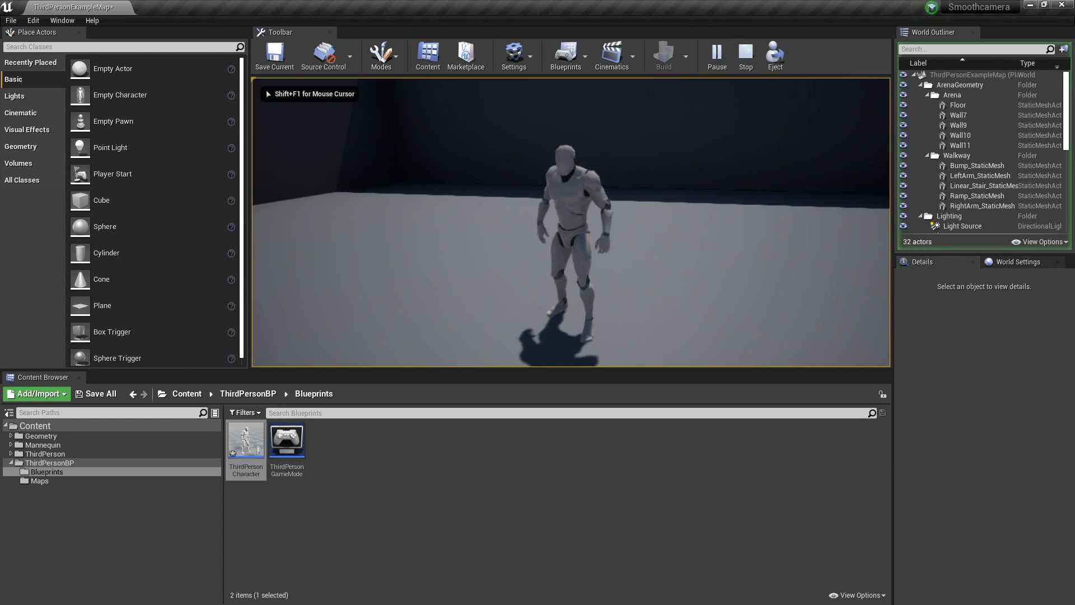